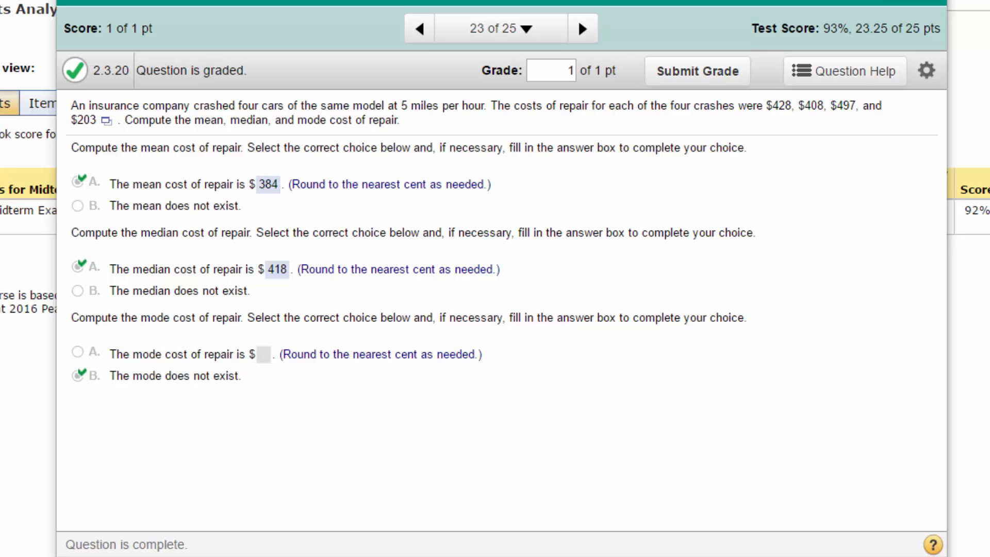
pyautogui.moveTo(505, 523)
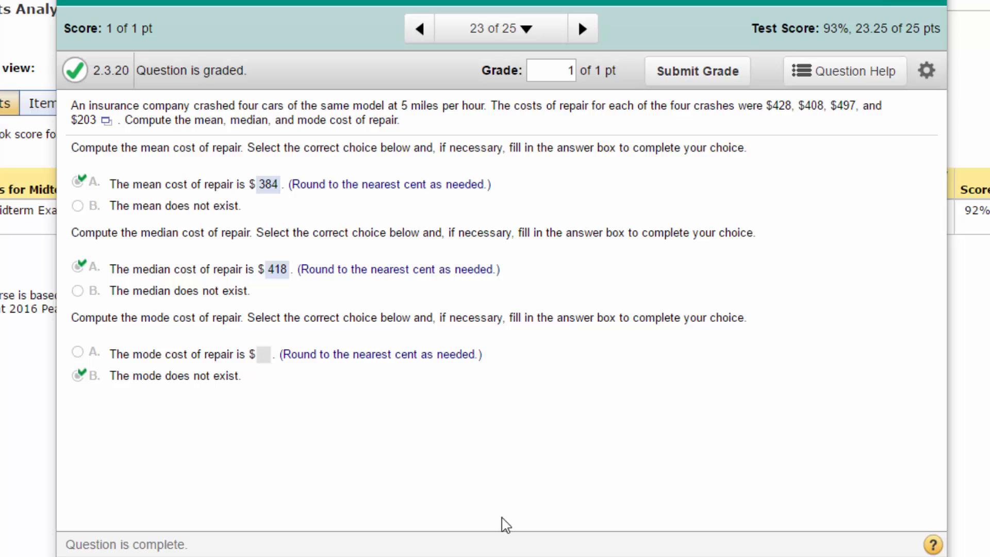
pyautogui.moveTo(426, 221)
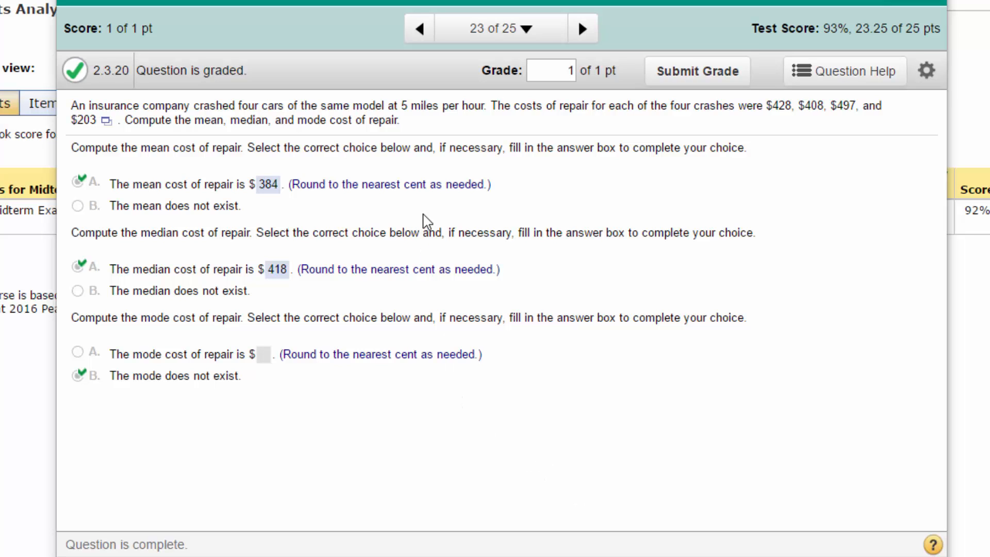
pyautogui.moveTo(213, 136)
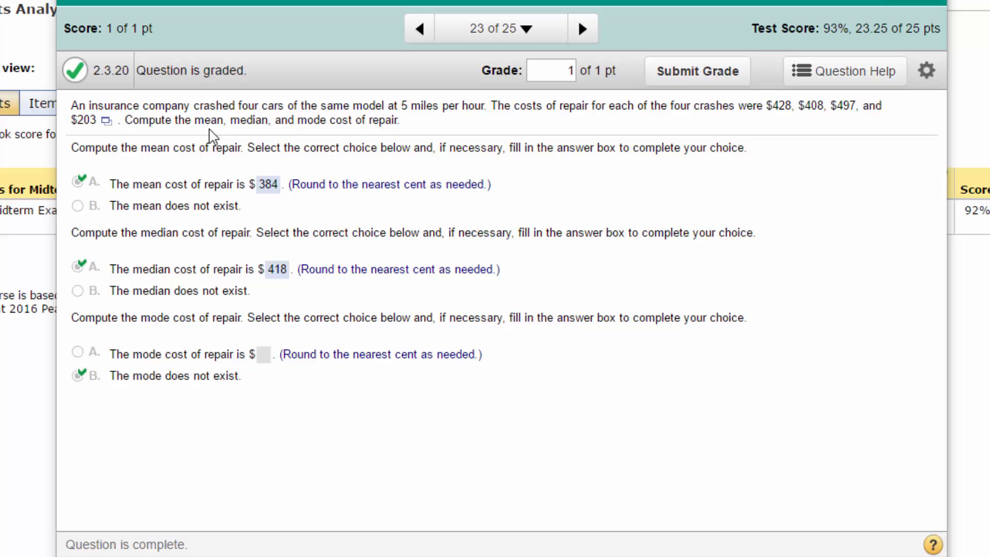
pyautogui.moveTo(526, 220)
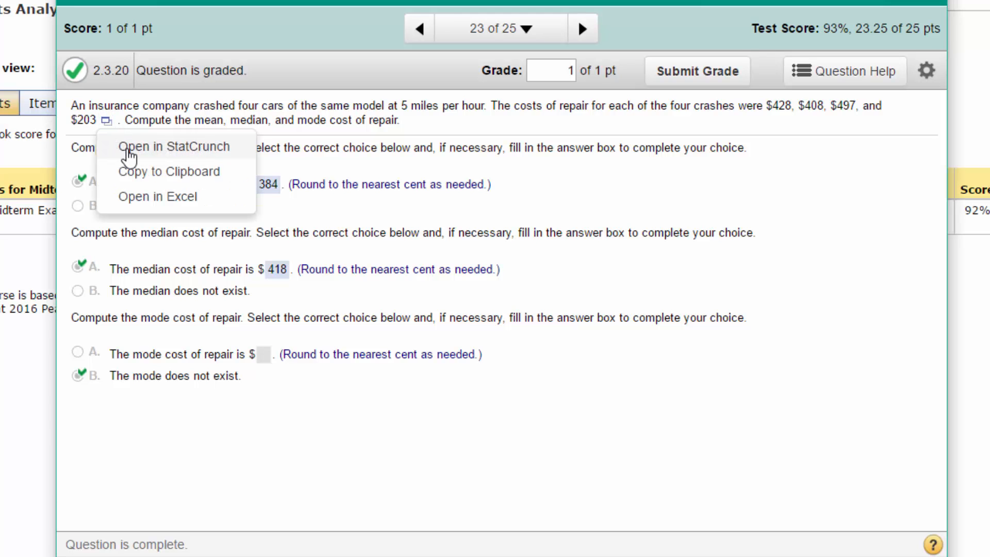
# Step: Open the repair costs 428, 408, 497 and 203 in StatCrunch
pyautogui.click(174, 146)
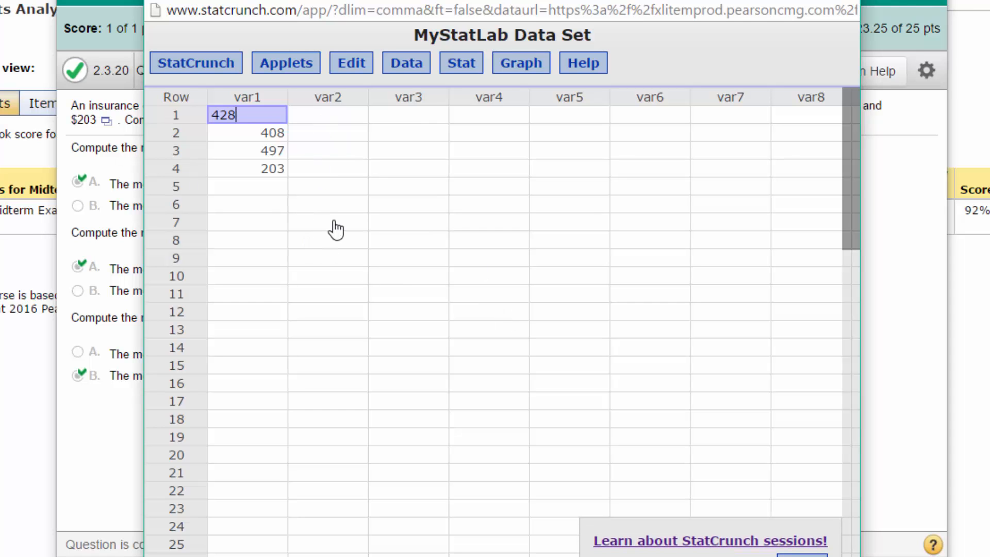
pyautogui.moveTo(260, 106)
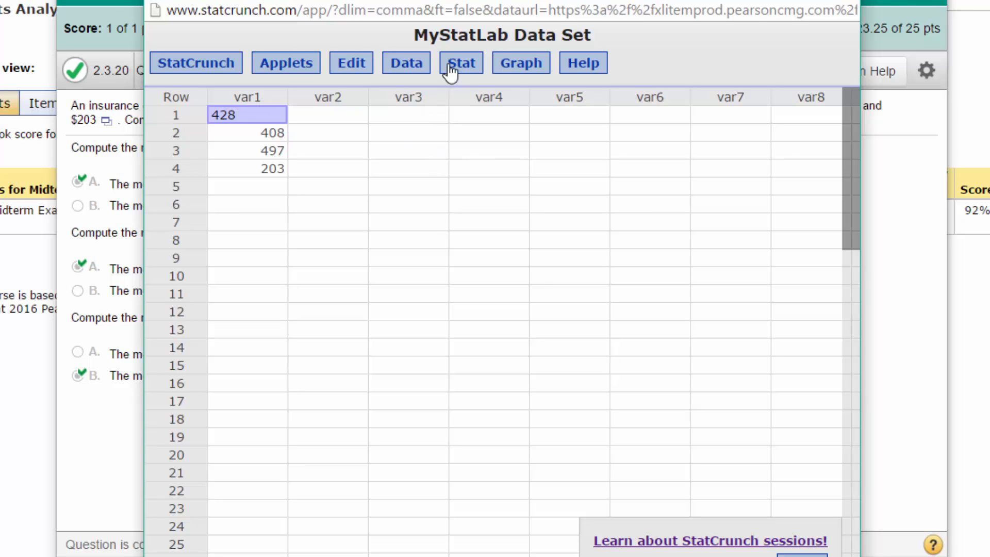
# Step: Compute column summary statistics for var1, giving mean 384 and median 418
pyautogui.click(461, 62)
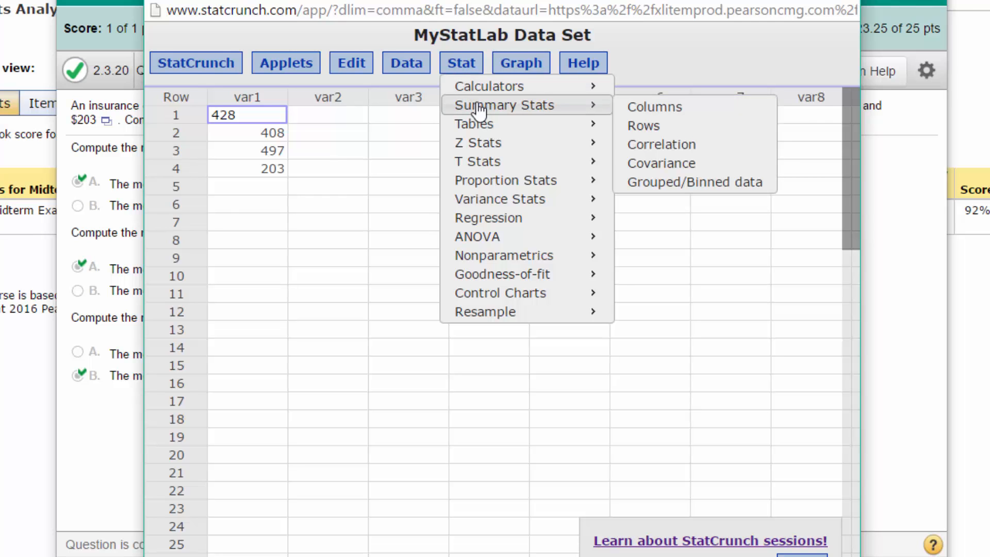
pyautogui.moveTo(654, 107)
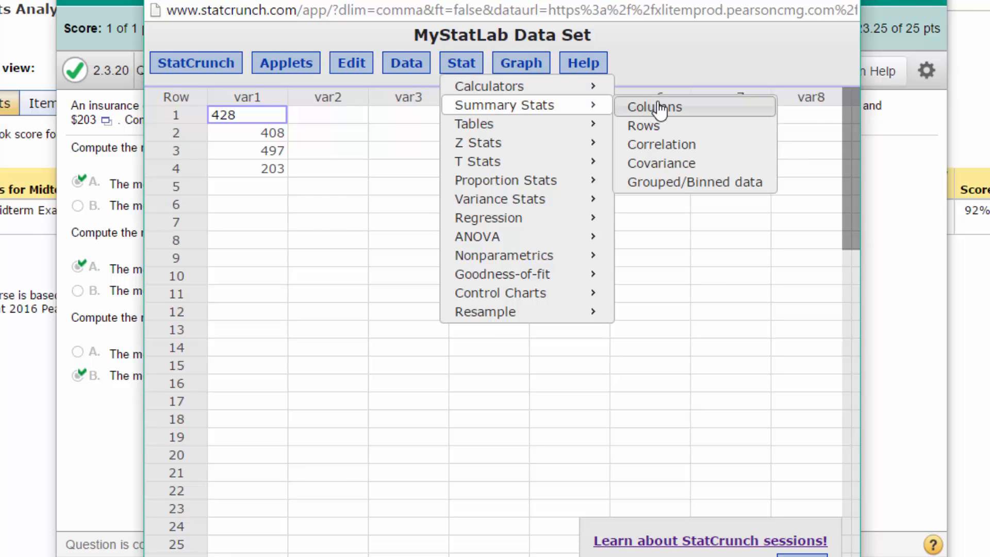
pyautogui.click(653, 107)
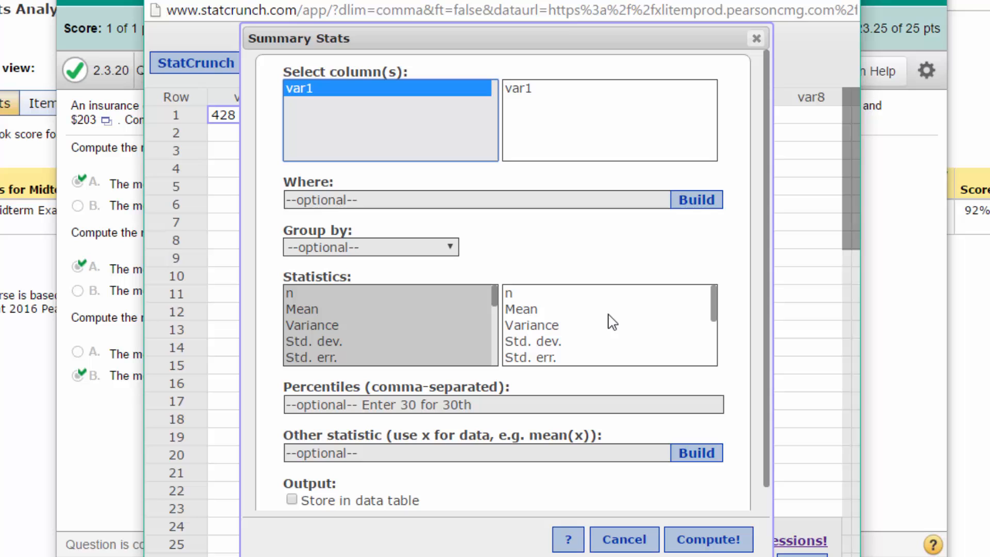
pyautogui.scroll(-3)
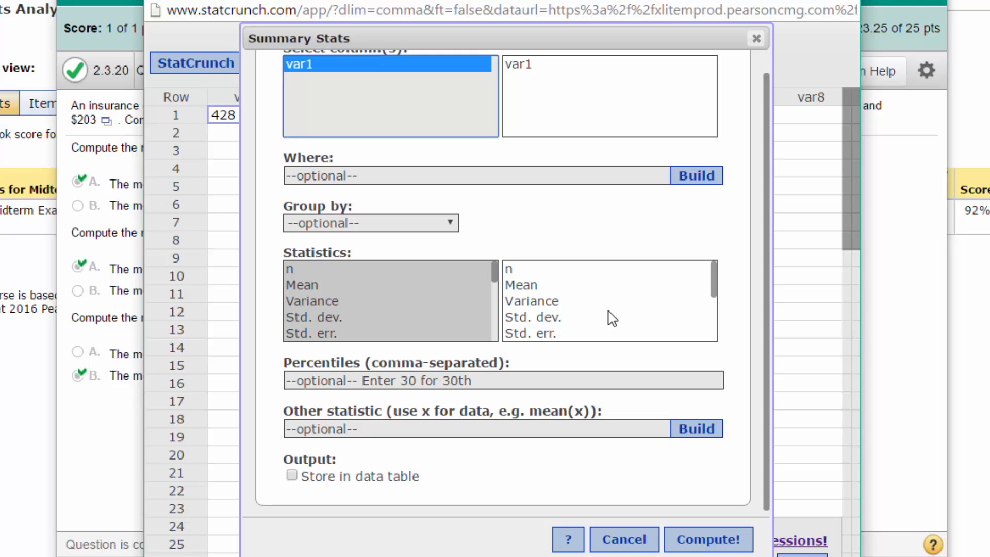
pyautogui.moveTo(586, 340)
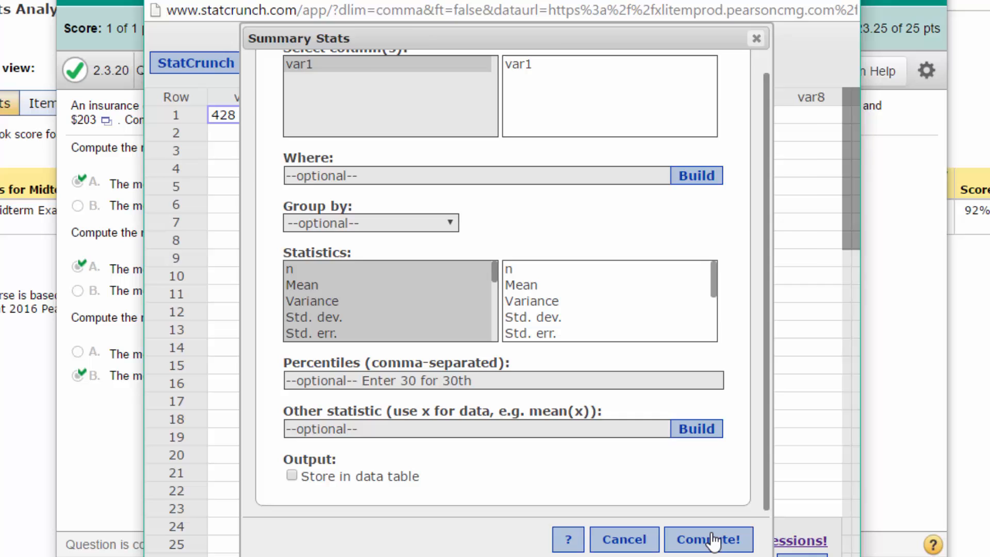
pyautogui.click(708, 539)
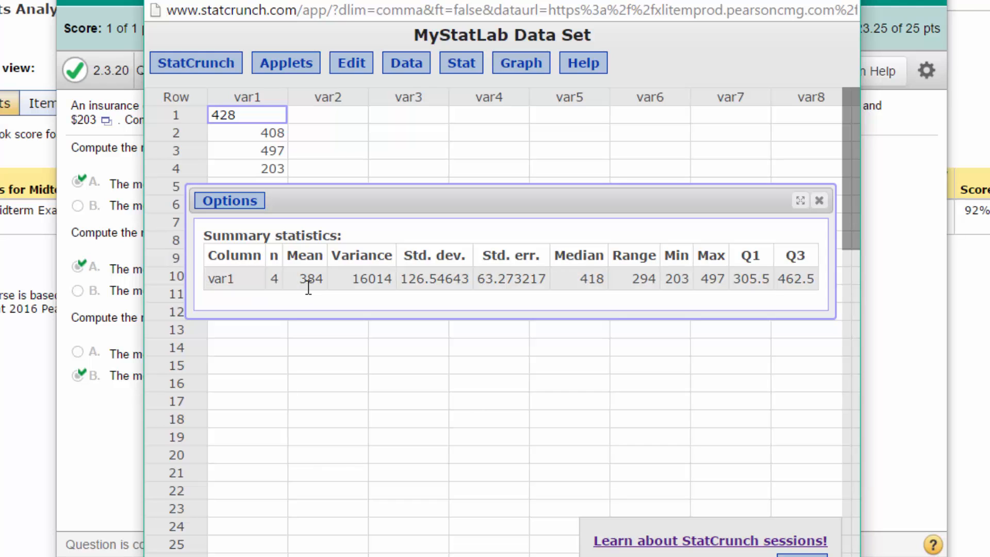
pyautogui.moveTo(567, 284)
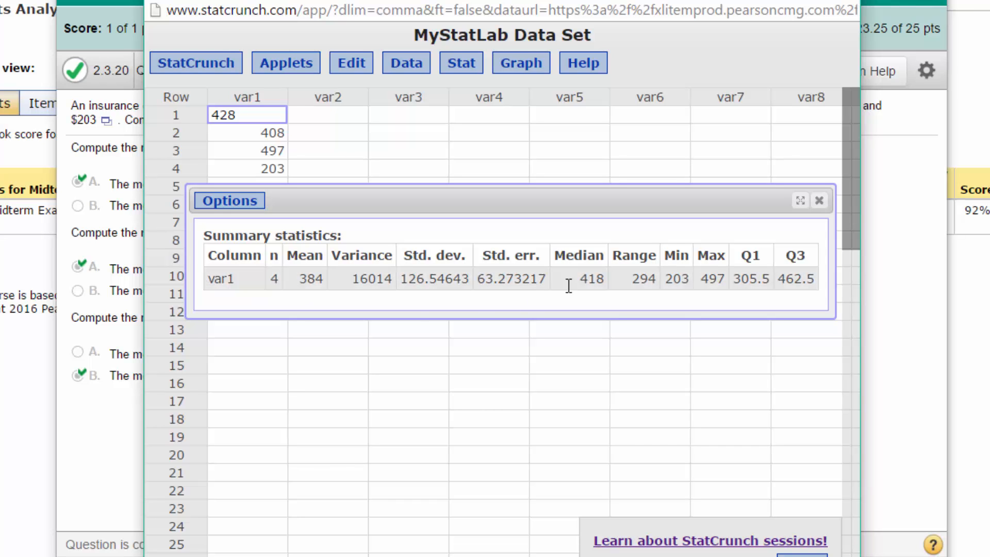
pyautogui.moveTo(577, 280)
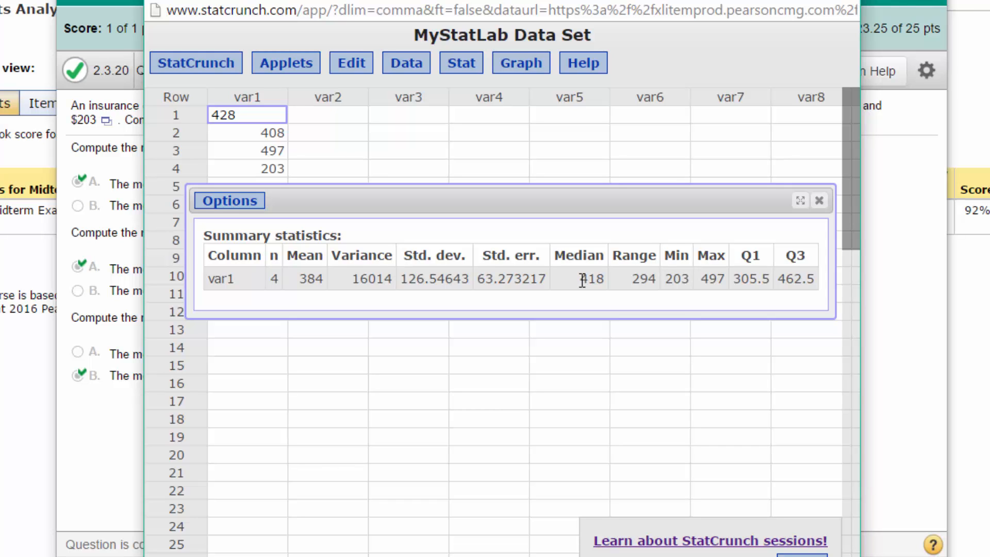
pyautogui.moveTo(228, 208)
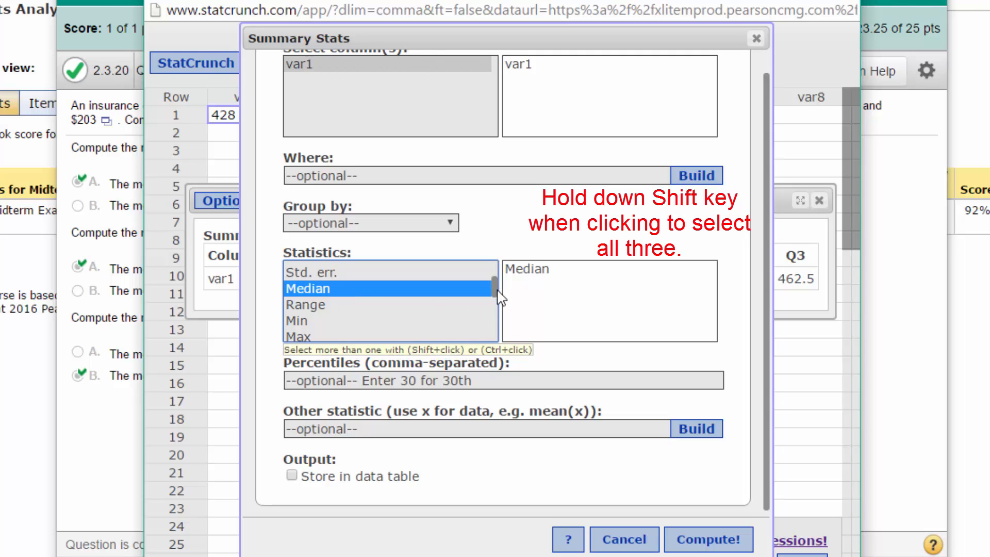
# Step: Compute the mode of var1 in Summary Stats, which reports no unique mode
pyautogui.scroll(-3)
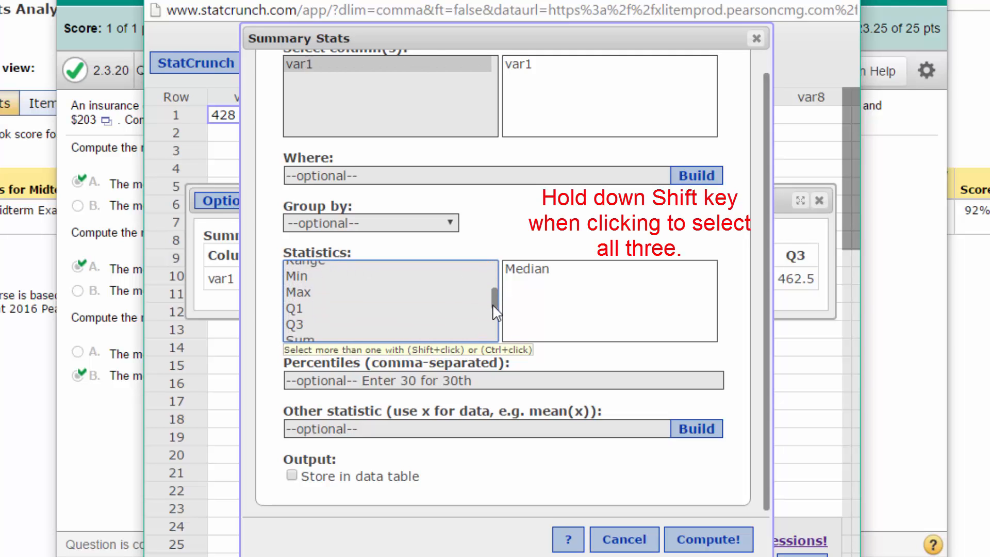
pyautogui.scroll(-3)
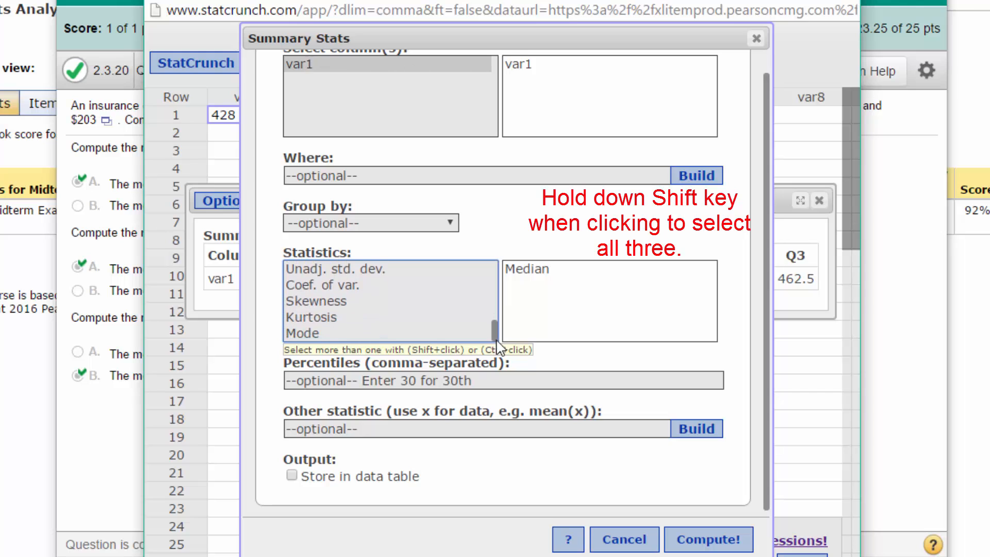
pyautogui.click(303, 333)
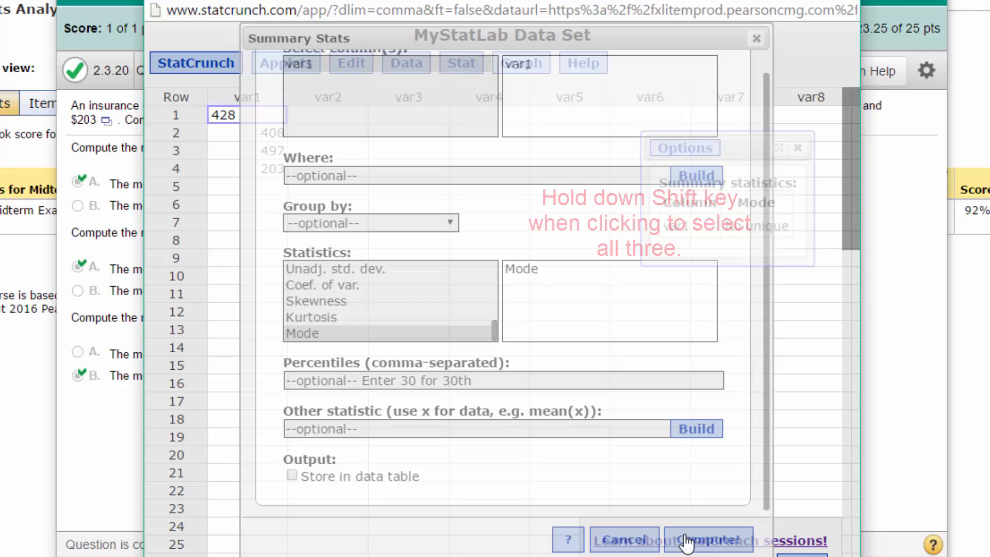
pyautogui.click(707, 540)
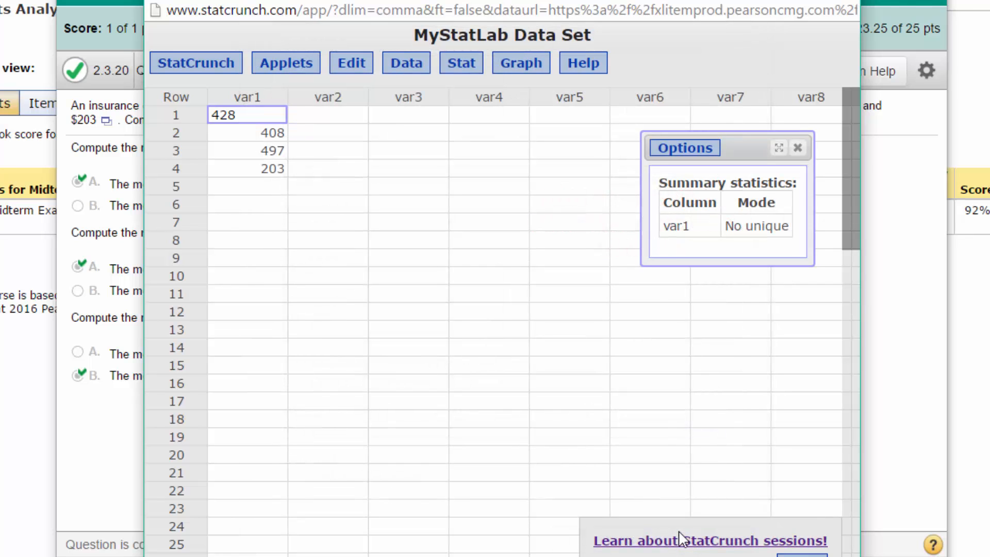
pyautogui.moveTo(739, 308)
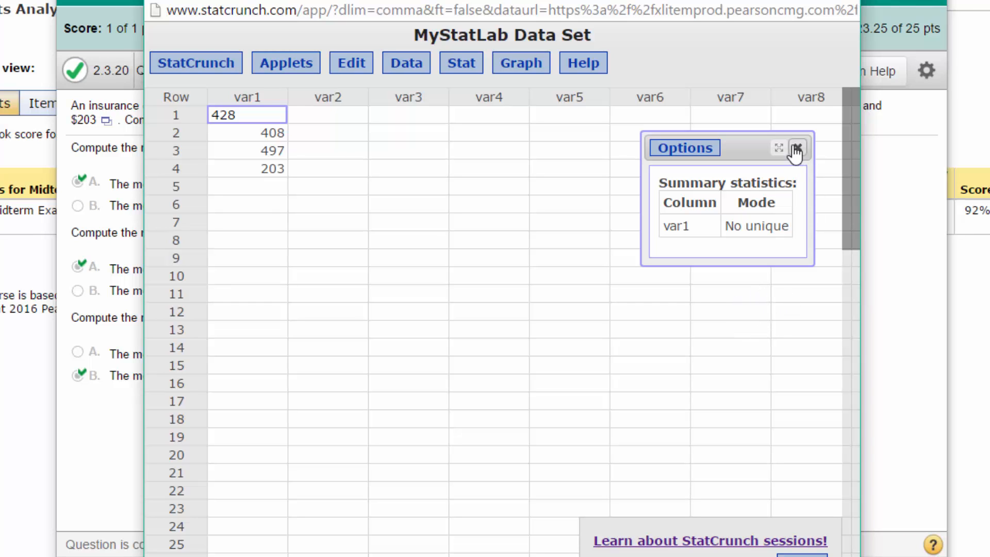
# Step: Close the StatCrunch mode results window
pyautogui.click(797, 148)
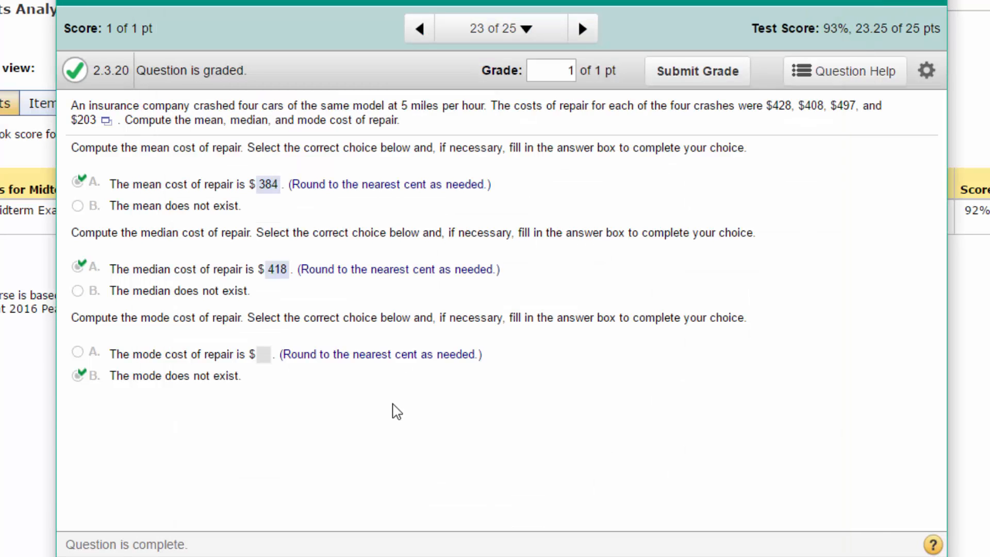
pyautogui.moveTo(188, 395)
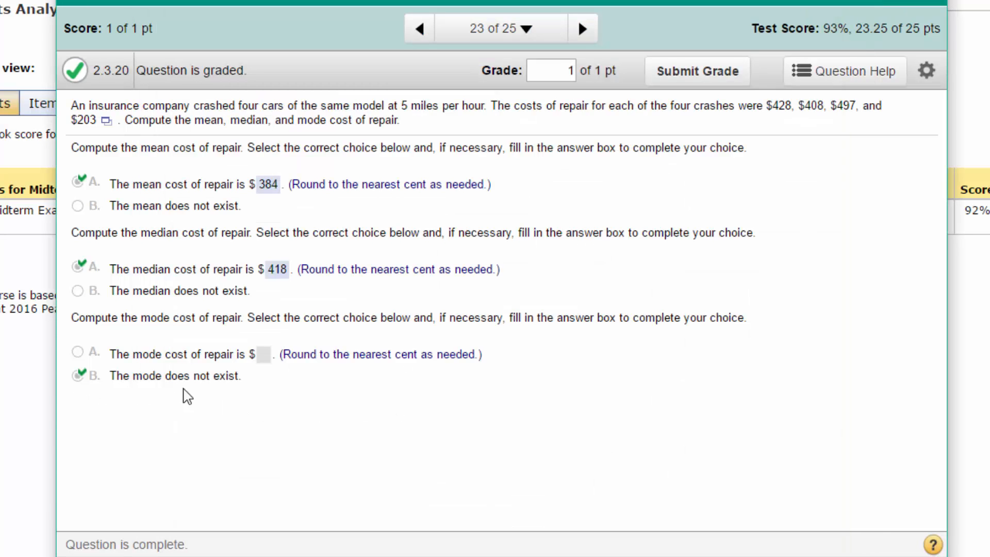
pyautogui.moveTo(267, 390)
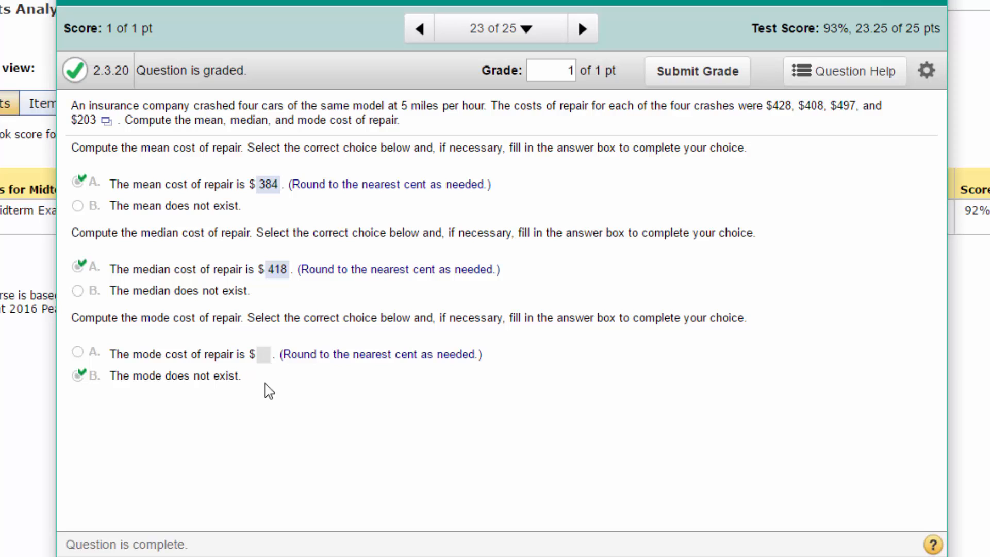
pyautogui.moveTo(262, 392)
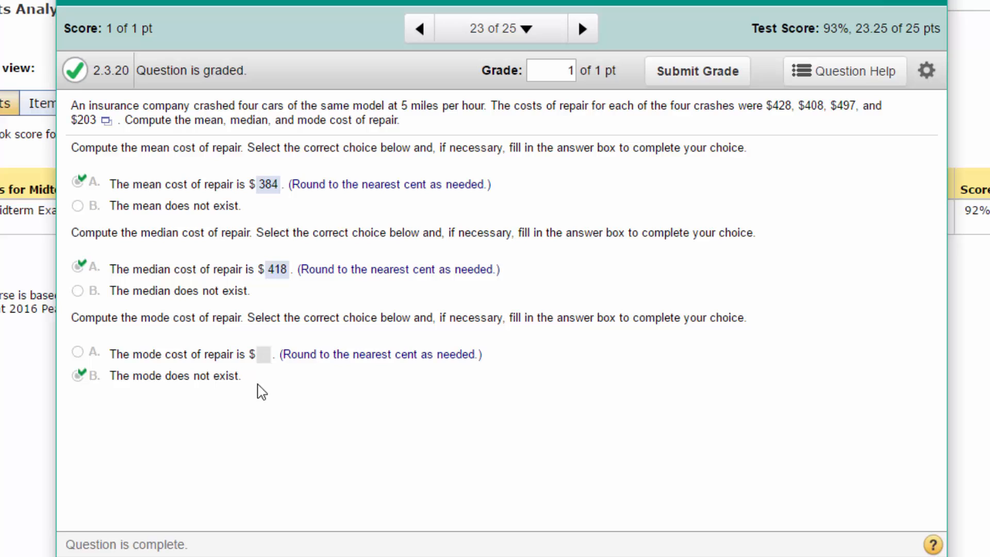
pyautogui.moveTo(281, 307)
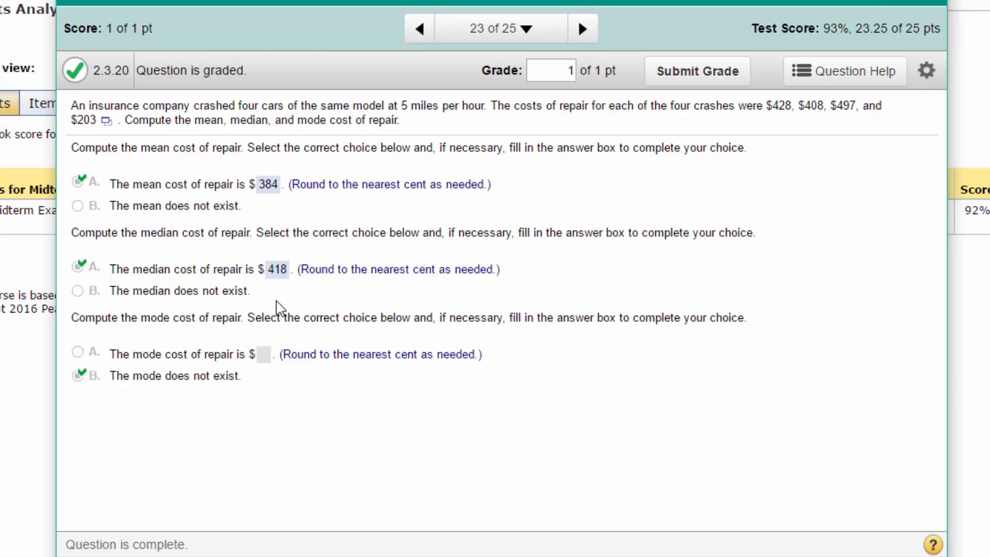
pyautogui.moveTo(360, 209)
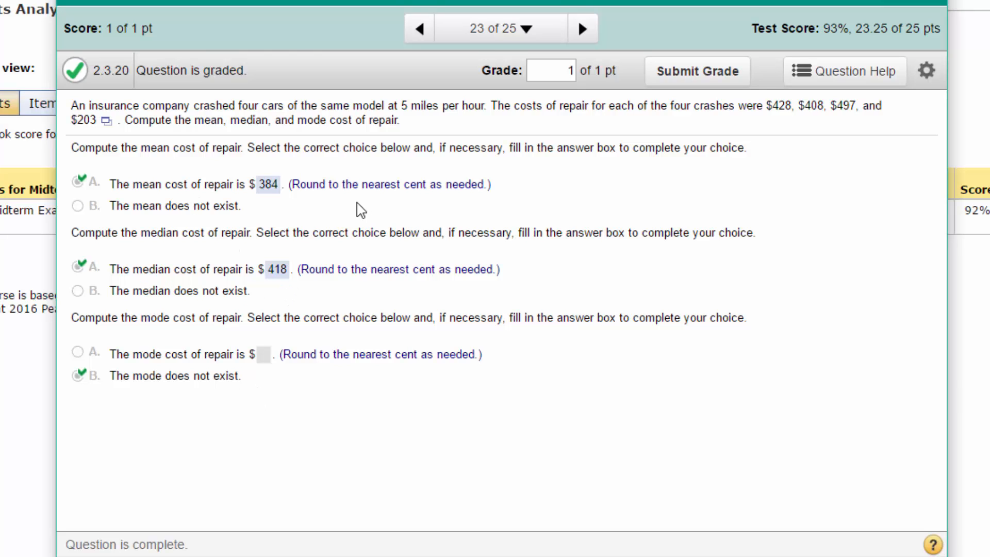